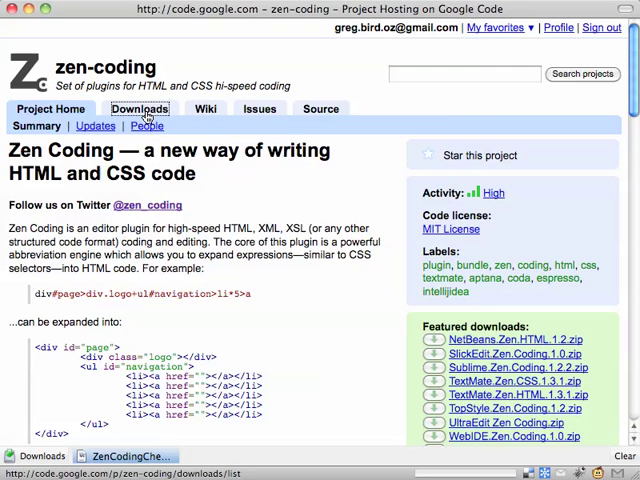
Browse the zen-coding downloads list to the TextMate Zen CSS and Zen HTML bundles
left_click(140, 108)
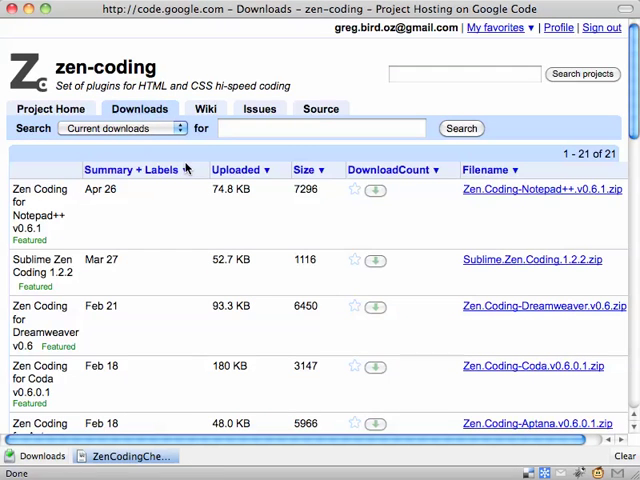
scroll("down", 3)
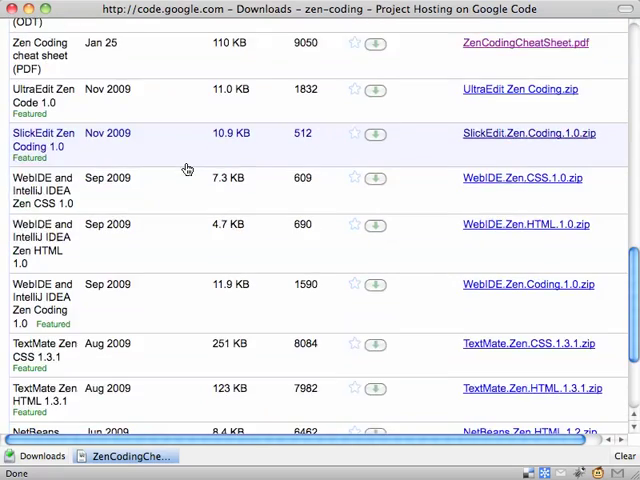
scroll("up", 3)
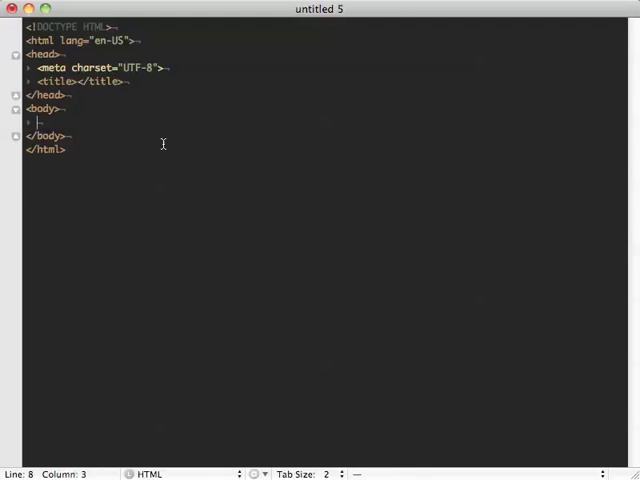
Begin the body abbreviation with div#main followed by the child operator
type("div")
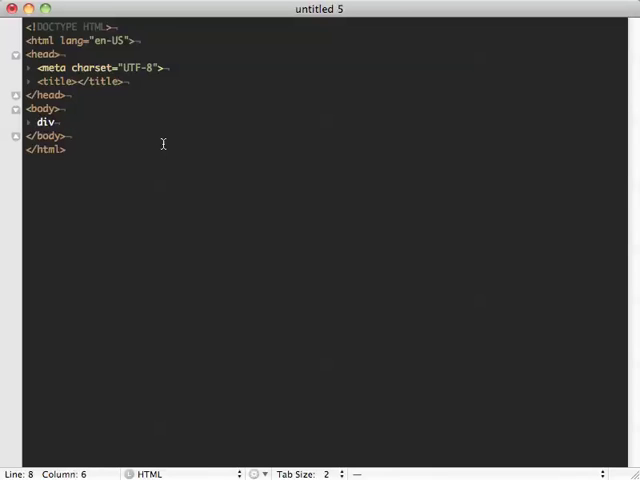
type("#m")
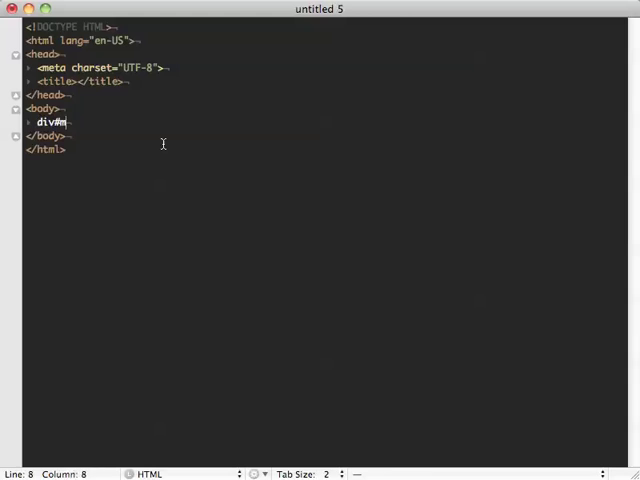
type("ain")
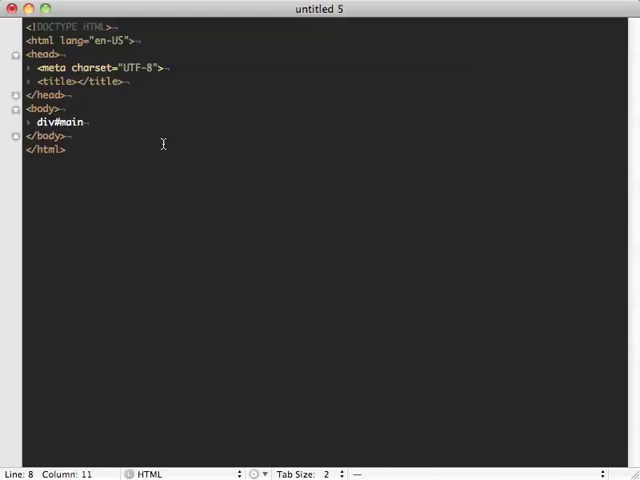
key("Tab")
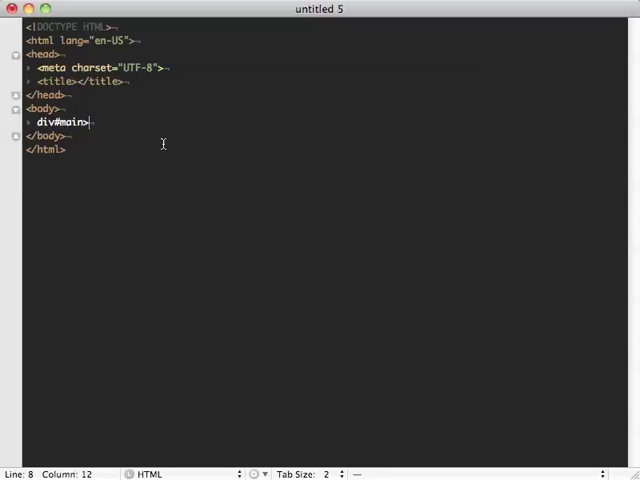
Extend the abbreviation with div#header+div#content+div#footer as children of main
type("div")
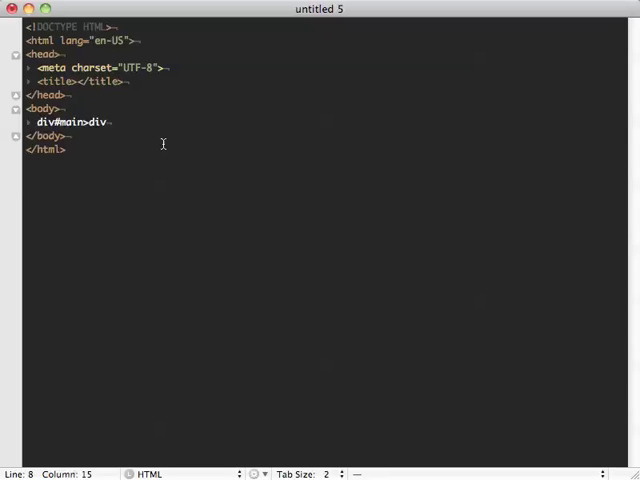
type("#")
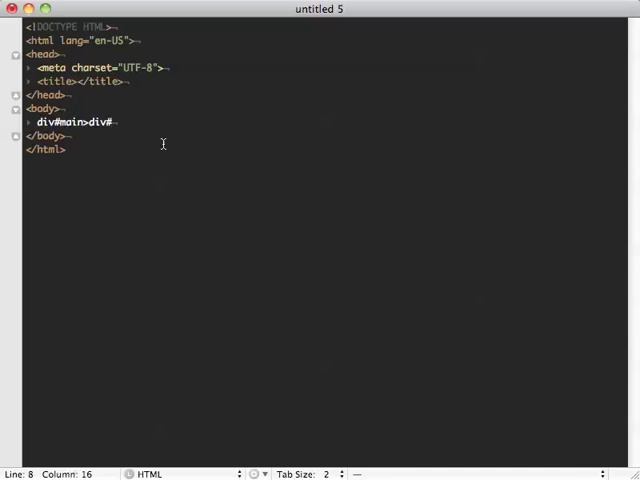
type("header")
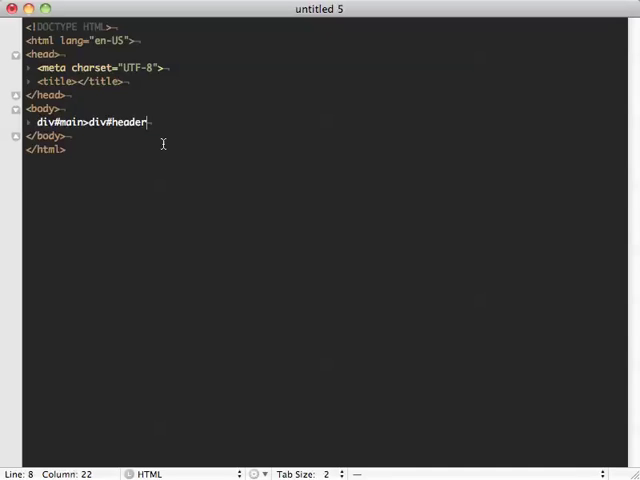
type("+d")
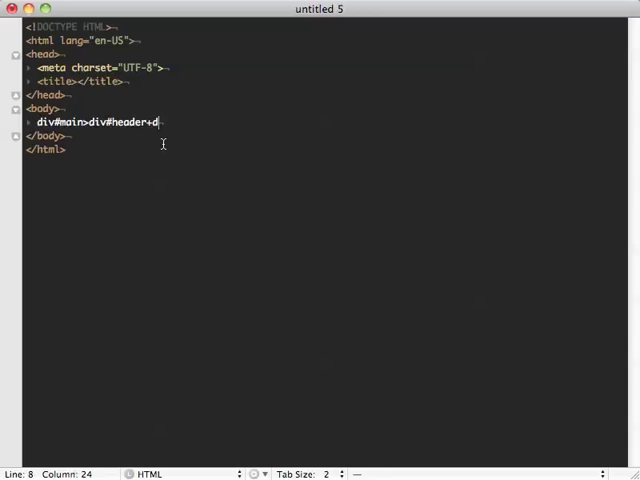
type("iv")
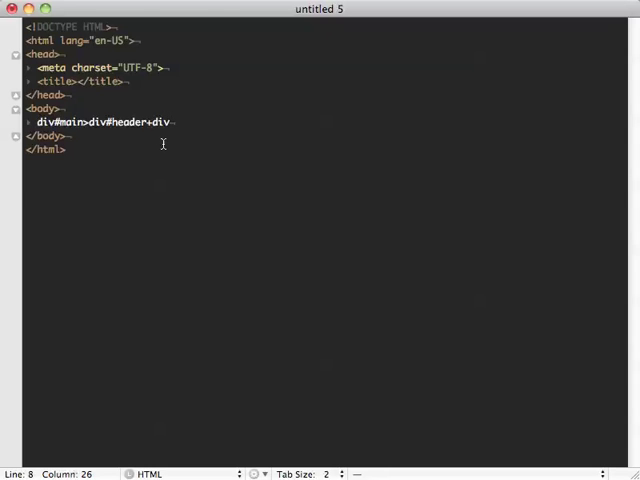
type("#content")
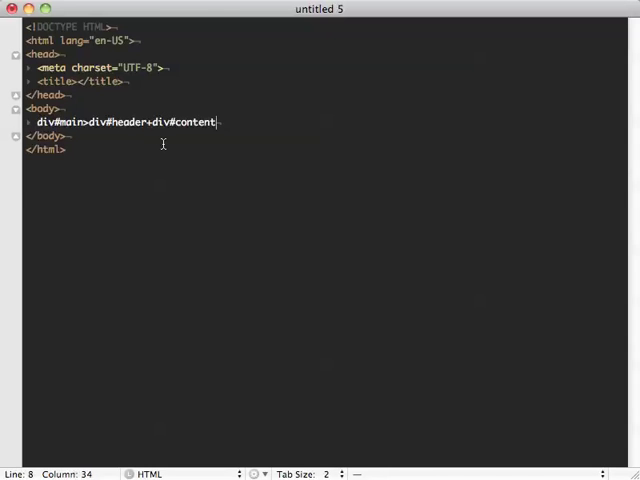
type("+div")
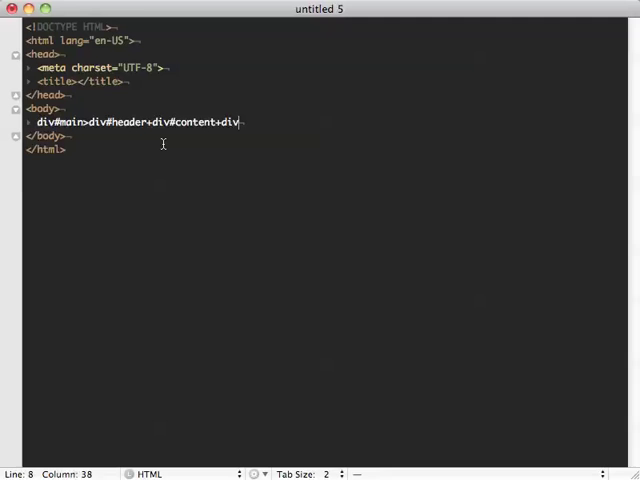
type("#foo")
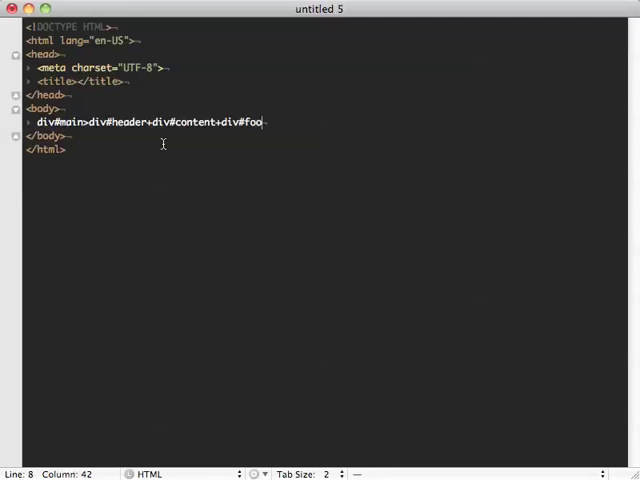
type("ter\"></div>")
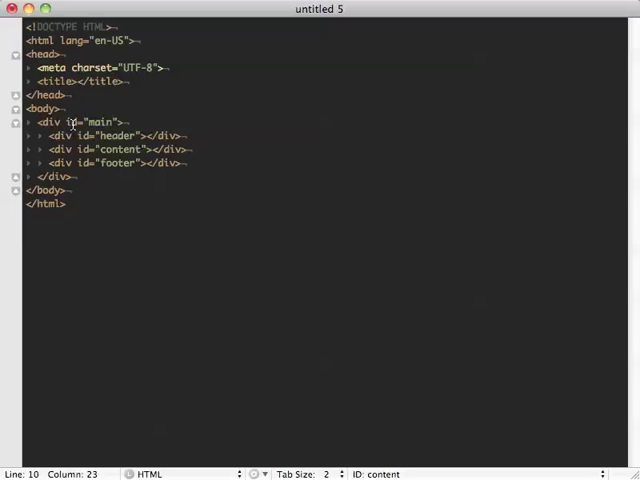
Expand into the main div and visit the empty content, footer and header divs
left_click(100, 162)
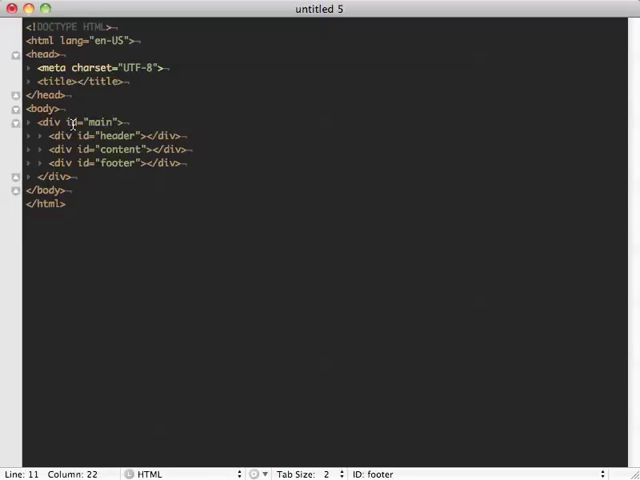
left_click(148, 136)
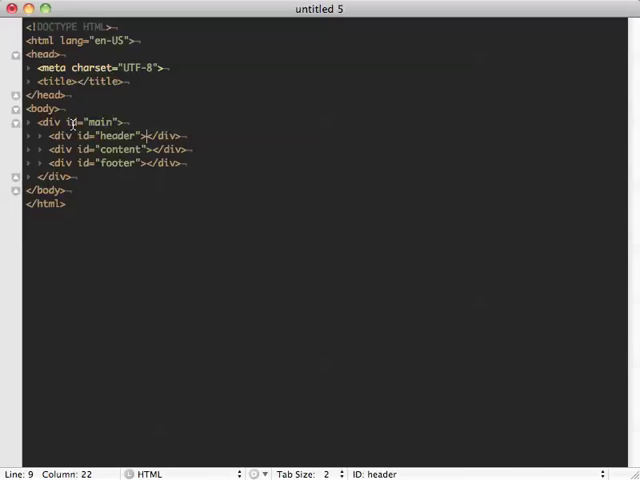
left_click(144, 148)
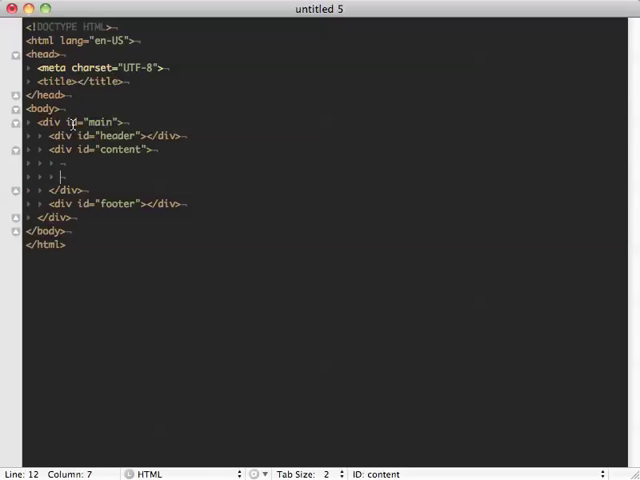
Write div#nav>ul>li.item-$*10>a inside the content div for ten numbered linked items
type("div")
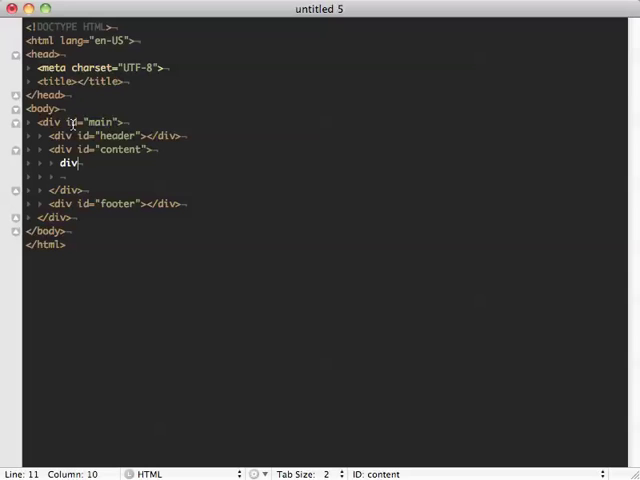
type("#nav")
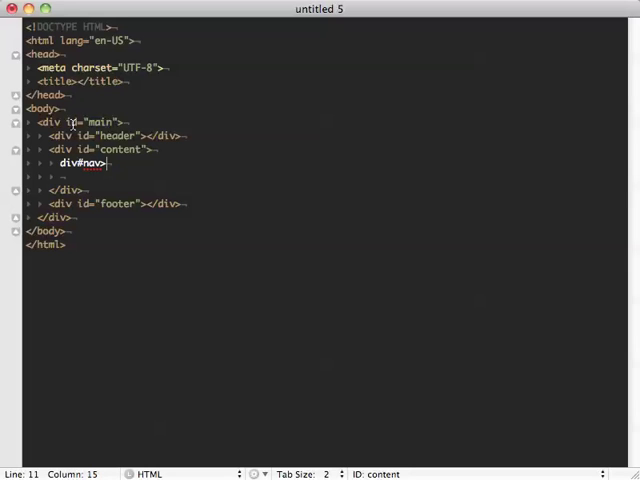
type(">ul>li")
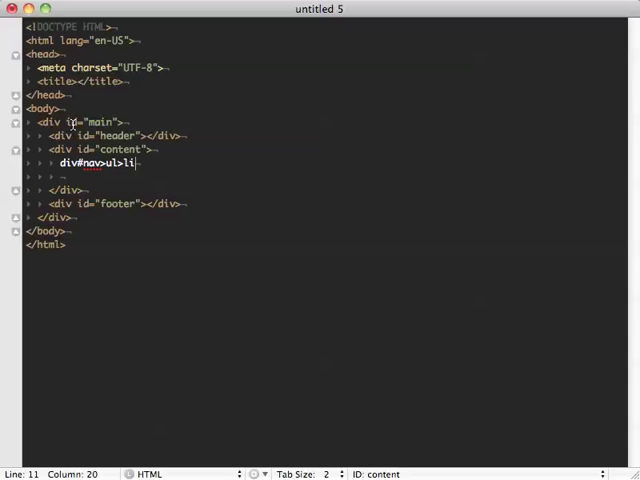
key("right")
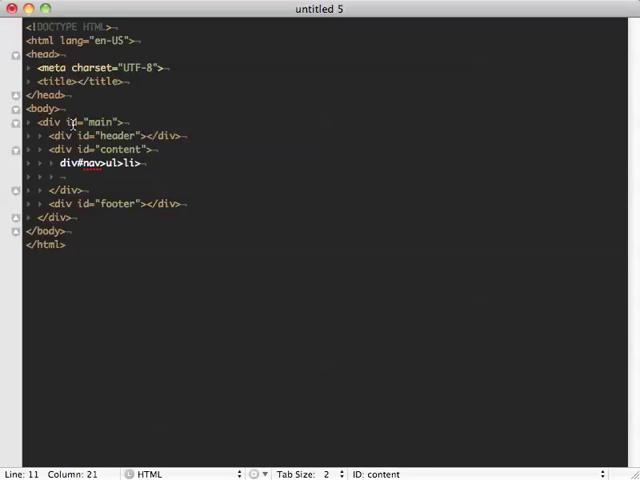
type("a")
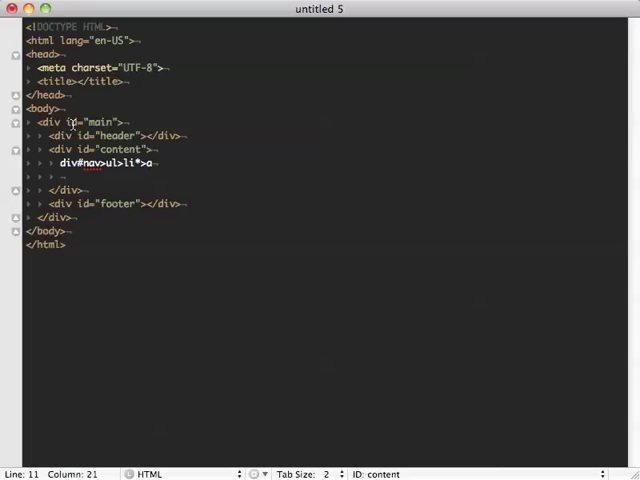
type("10")
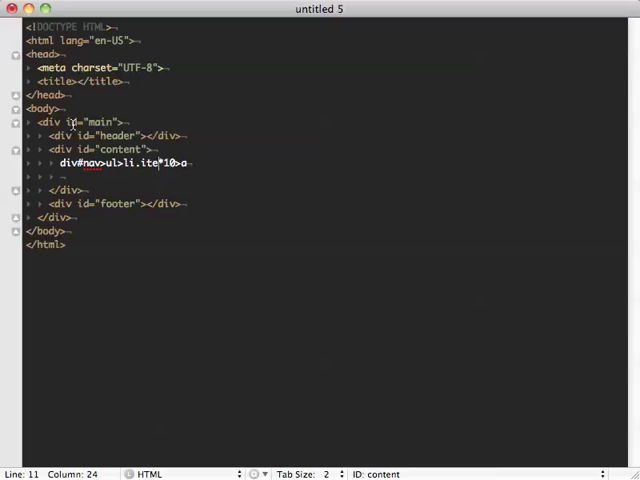
type("-")
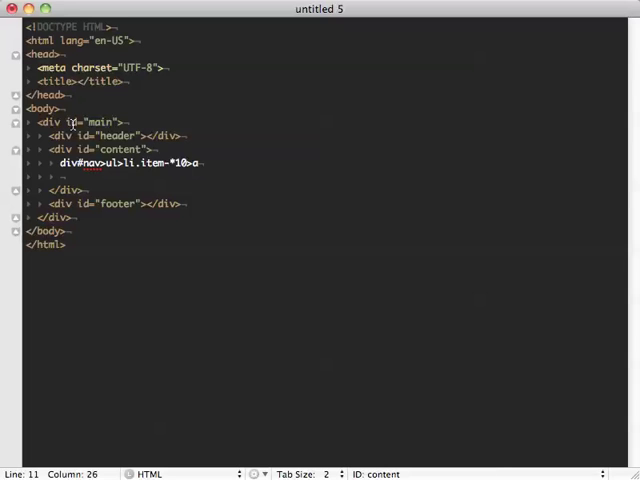
type("$")
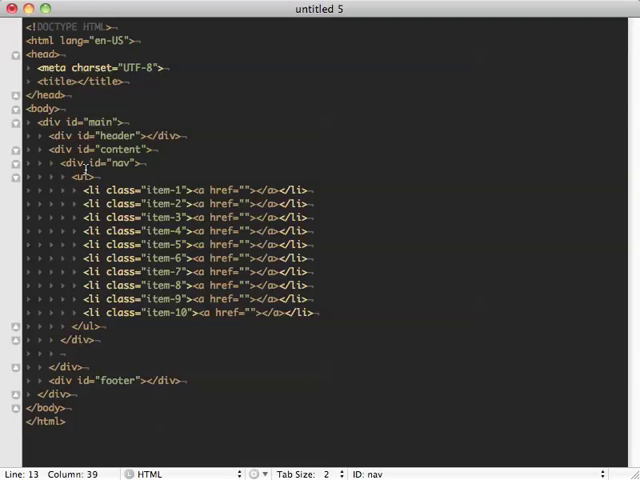
mouse_move(82, 186)
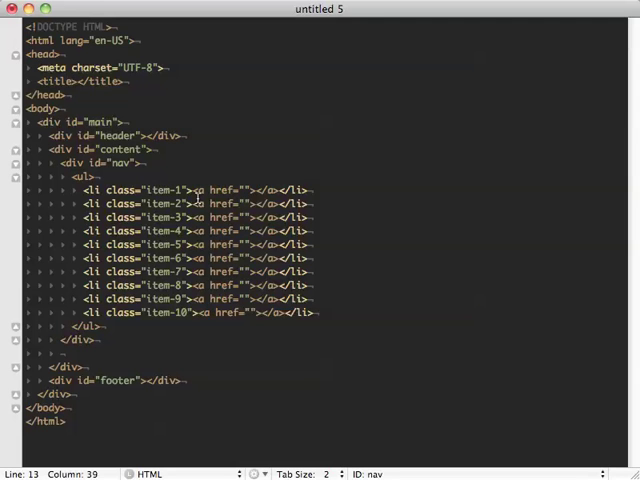
mouse_move(262, 204)
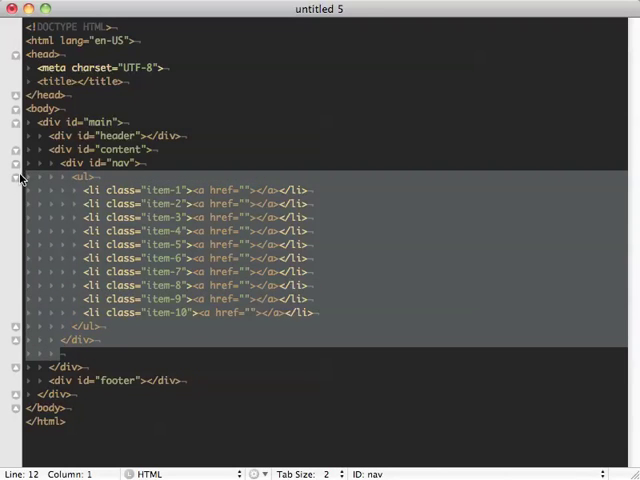
Fill the emptied nav div with the lines home, about us and contact details
left_click(16, 176)
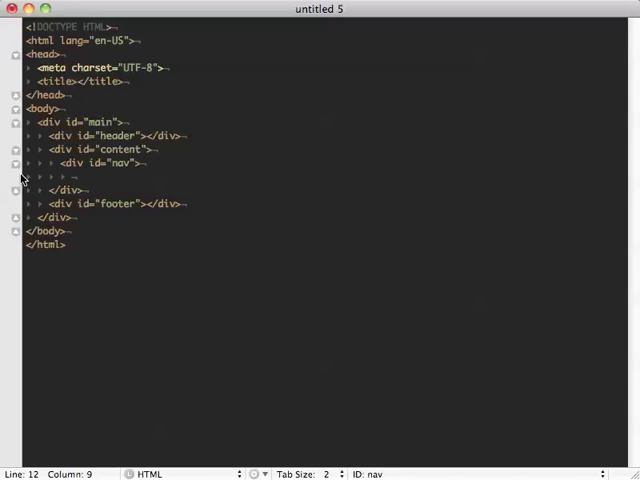
type("home")
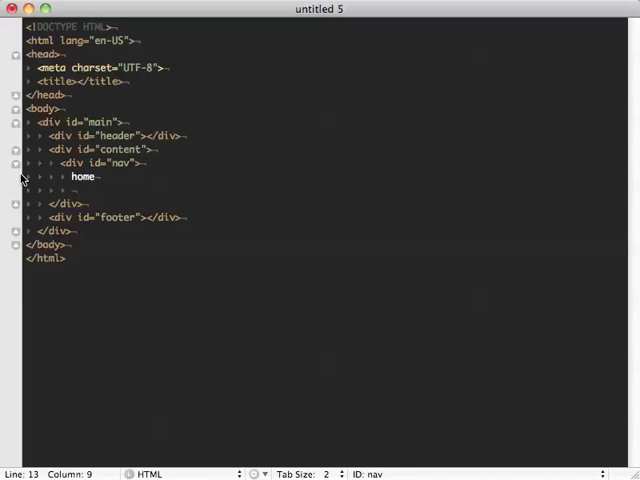
type("abl")
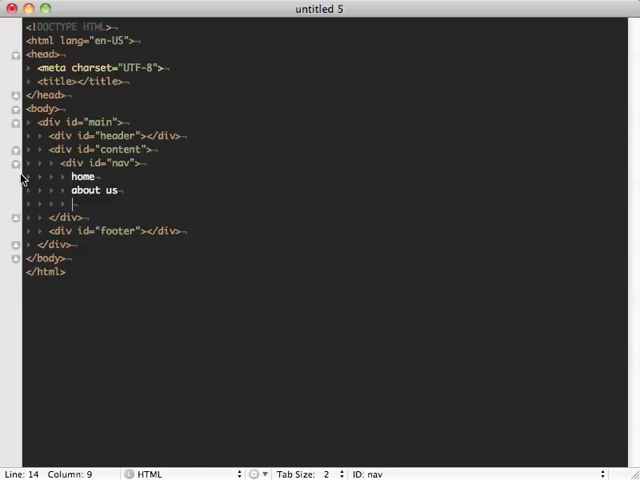
type("contact")
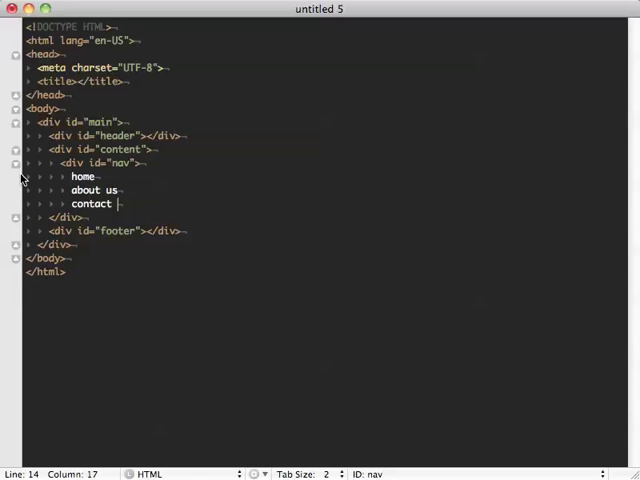
type("details")
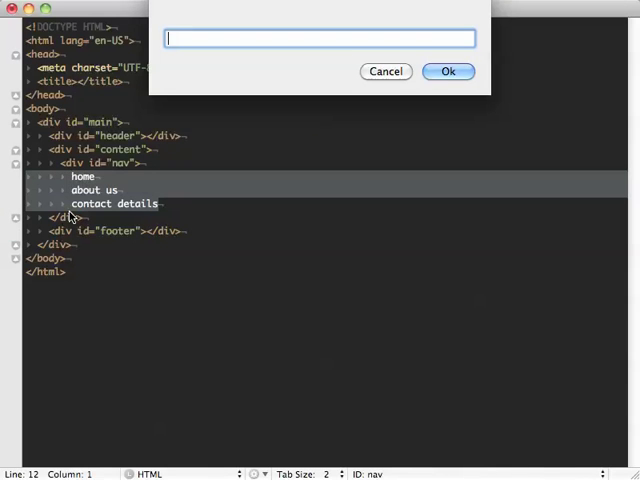
Wrap the three lines with div#nav>ul>li*>a so each becomes a linked list item
type("div")
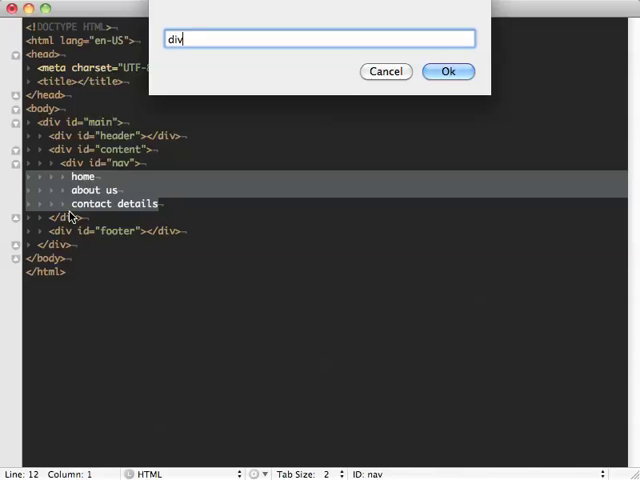
type("#nav")
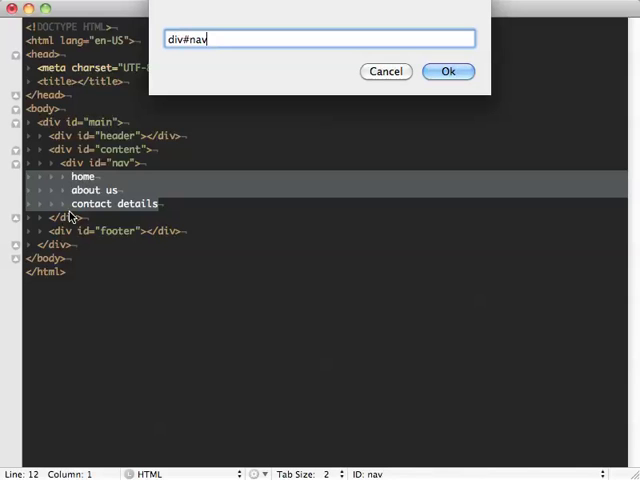
type("?")
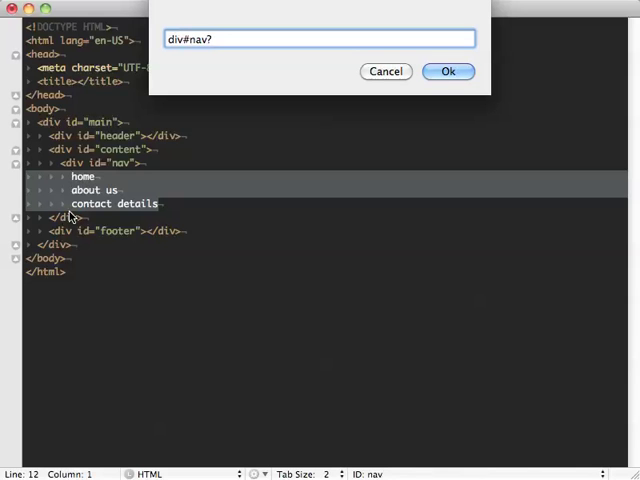
key("Backspace")
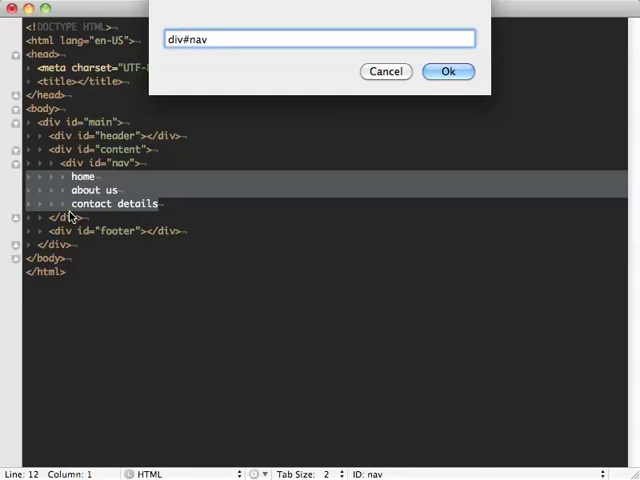
type(">ul>")
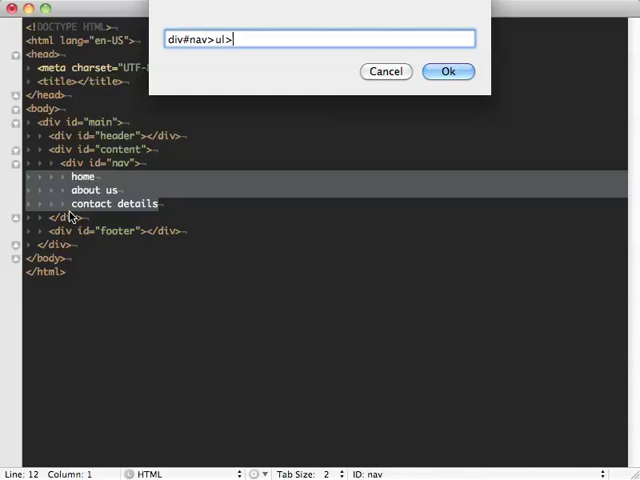
type("li")
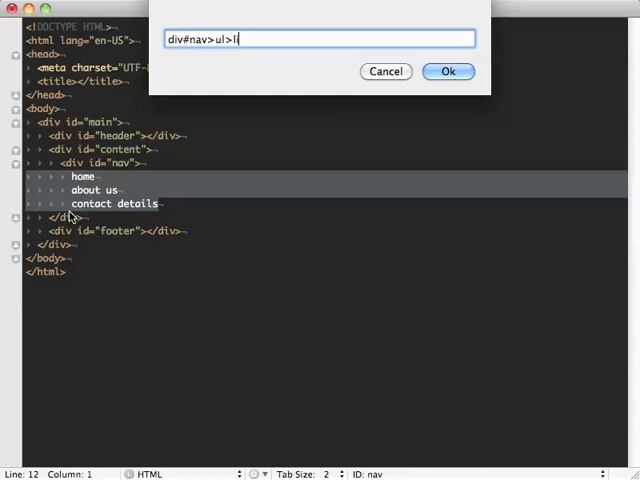
type("*")
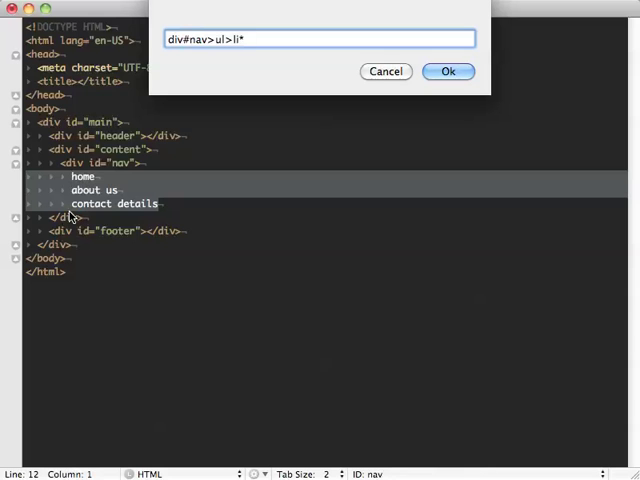
type(">a")
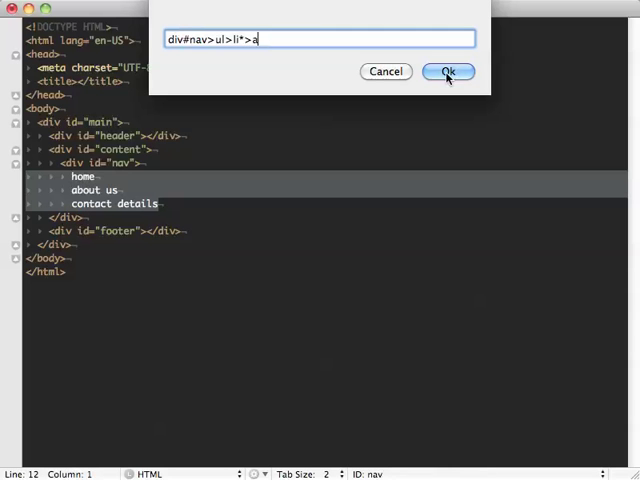
left_click(448, 72)
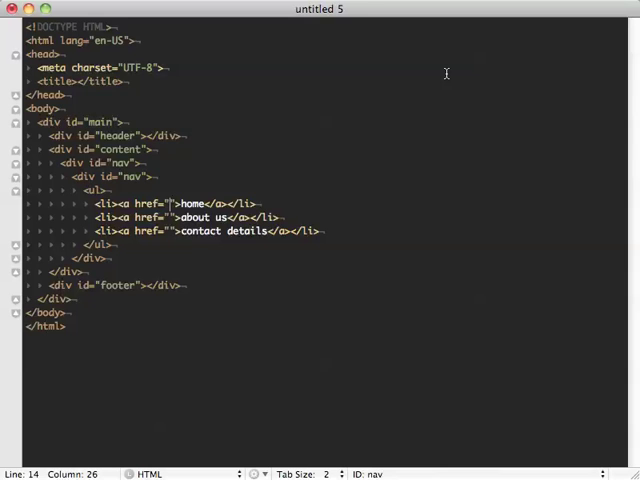